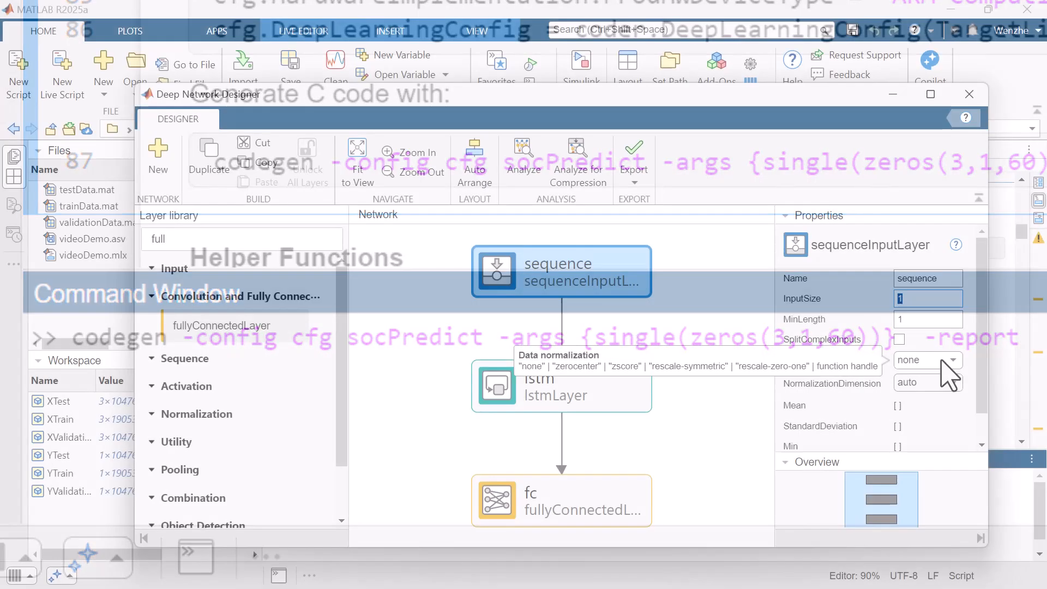
Step: Generate static-library C code for socPredict and view callPredict.c in the Code Generation Report
text(3 × 1 × 60)
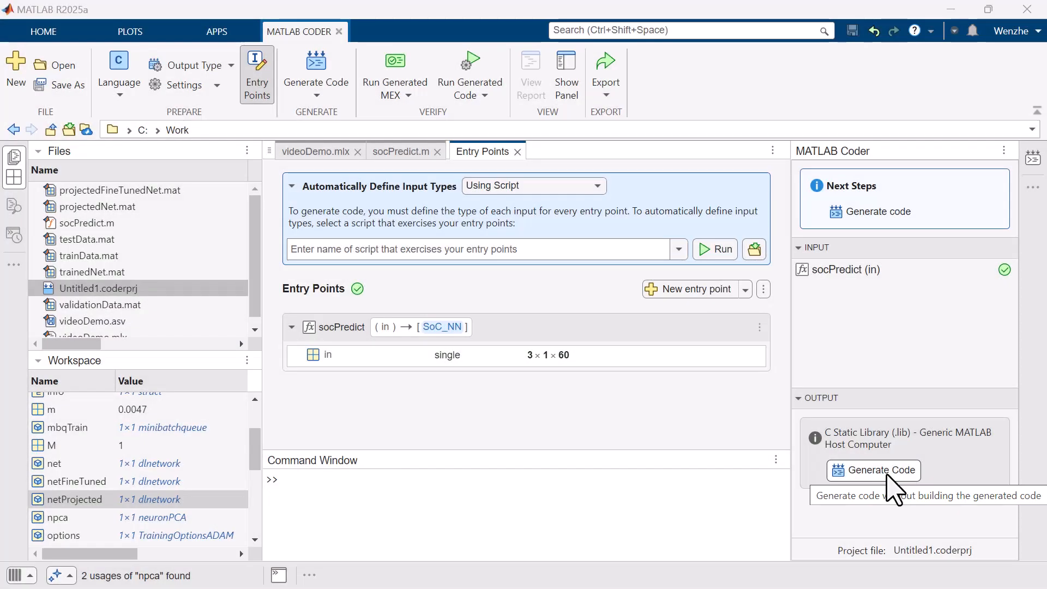
click(861, 471)
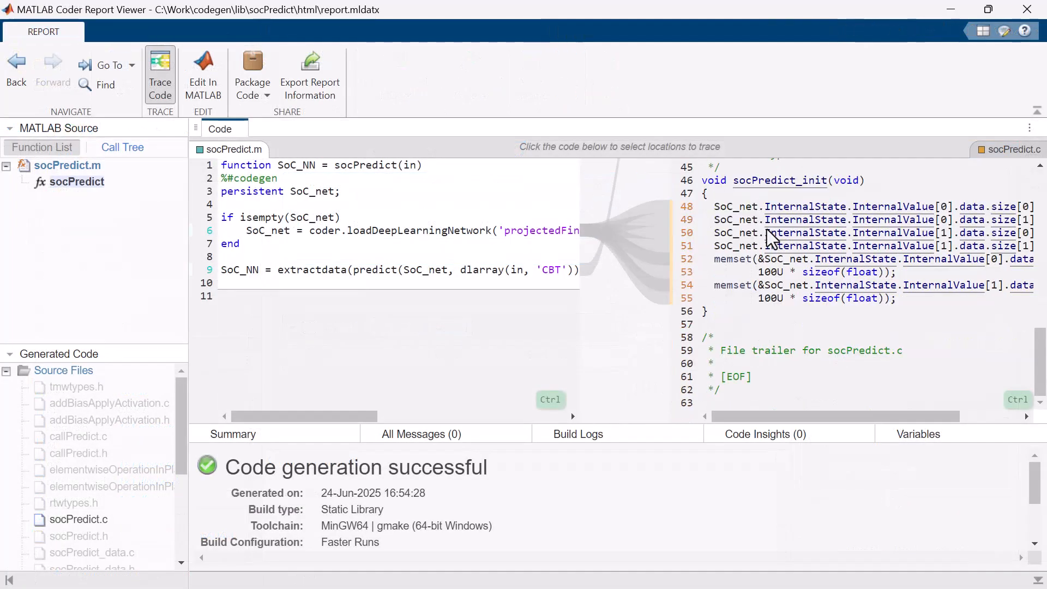
click(79, 437)
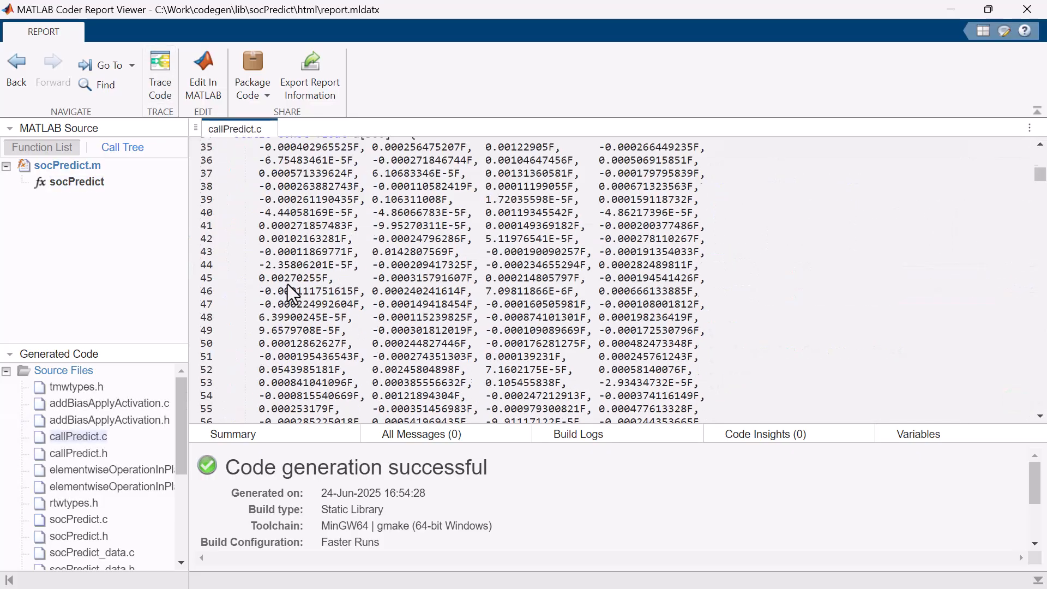